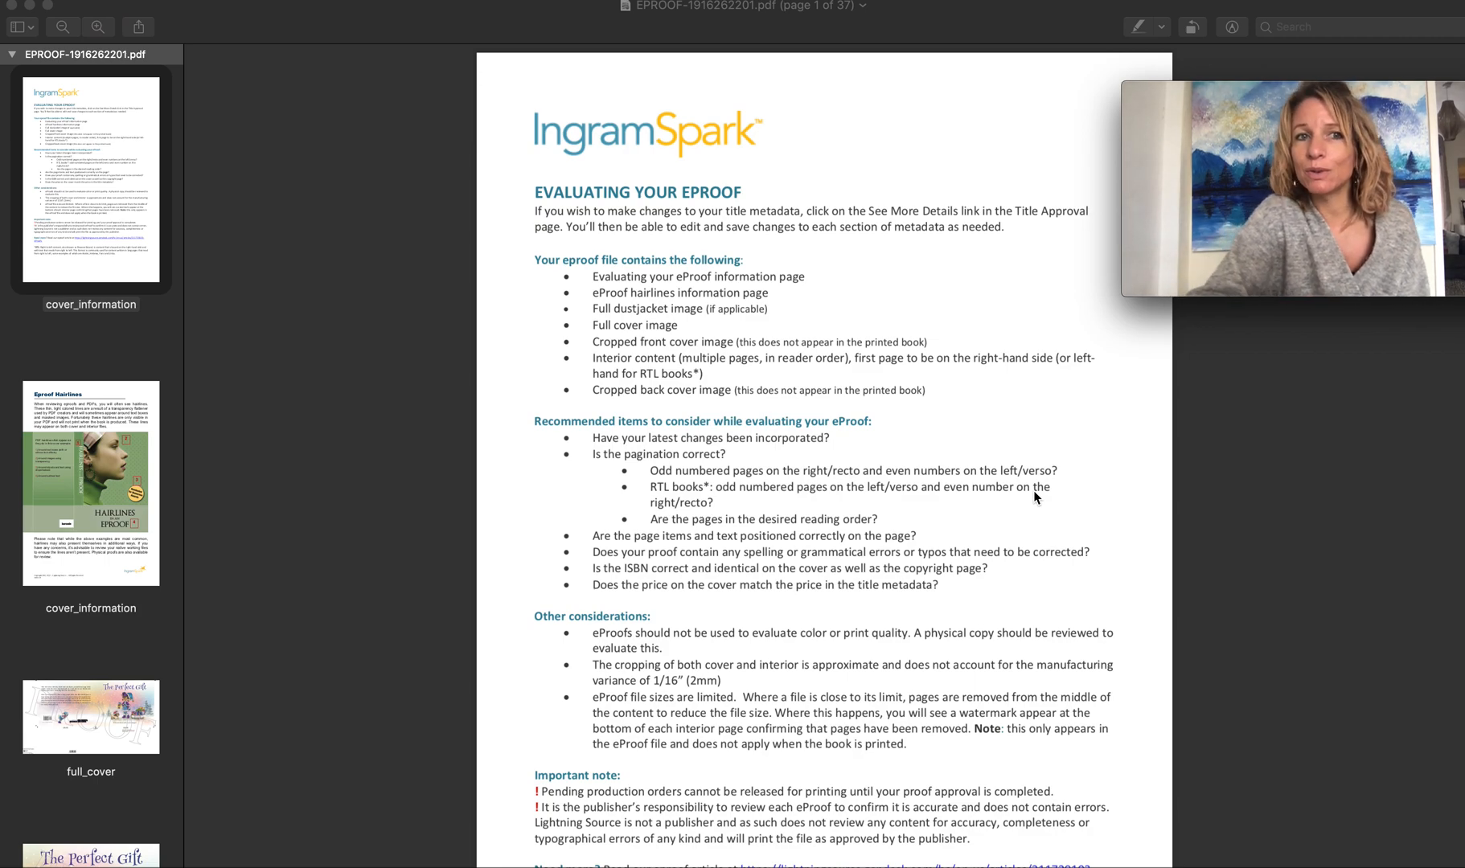
pyautogui.moveTo(926, 533)
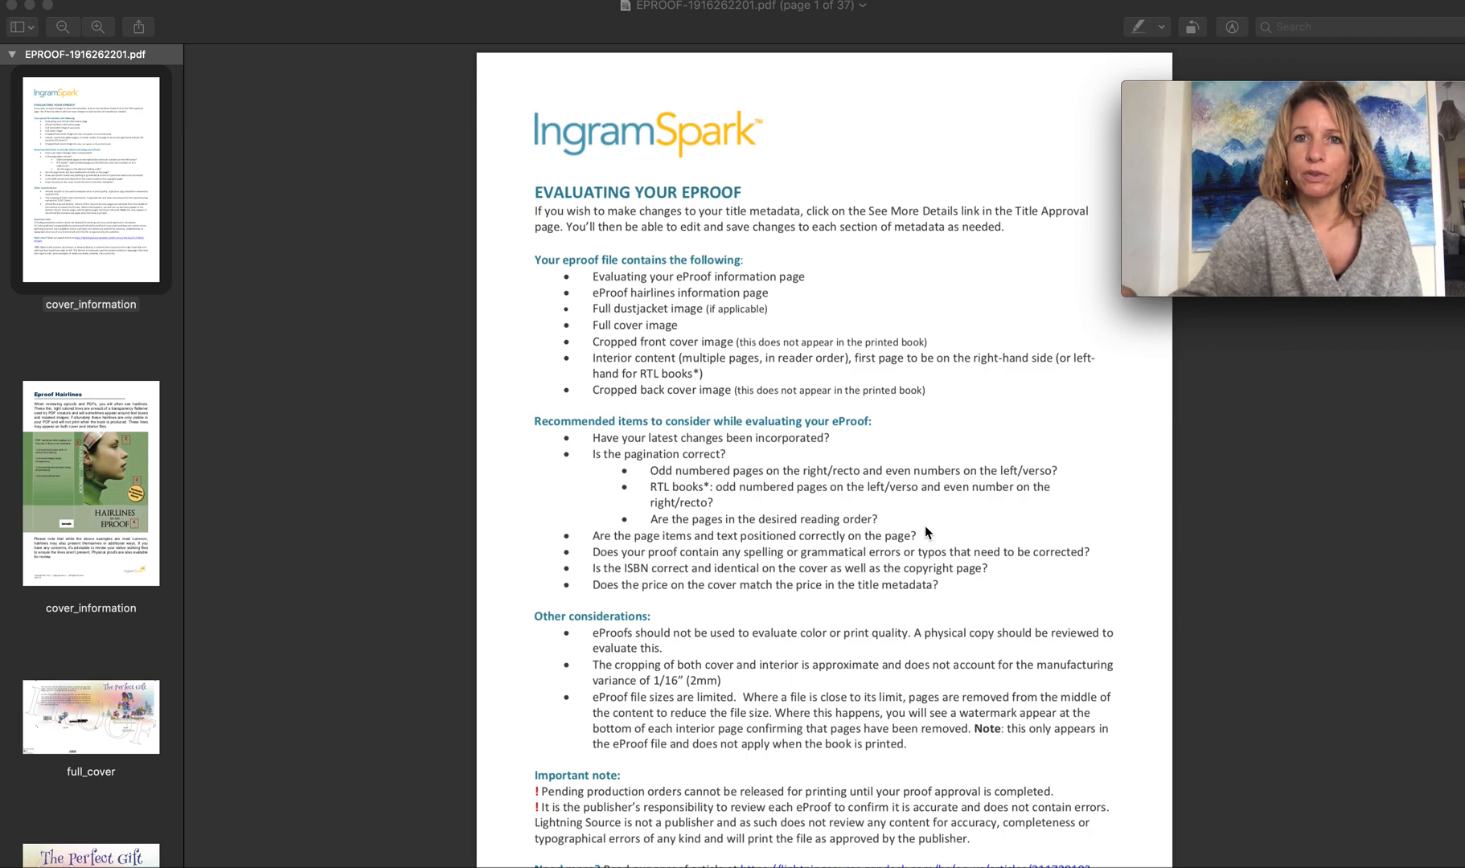
pyautogui.moveTo(862, 574)
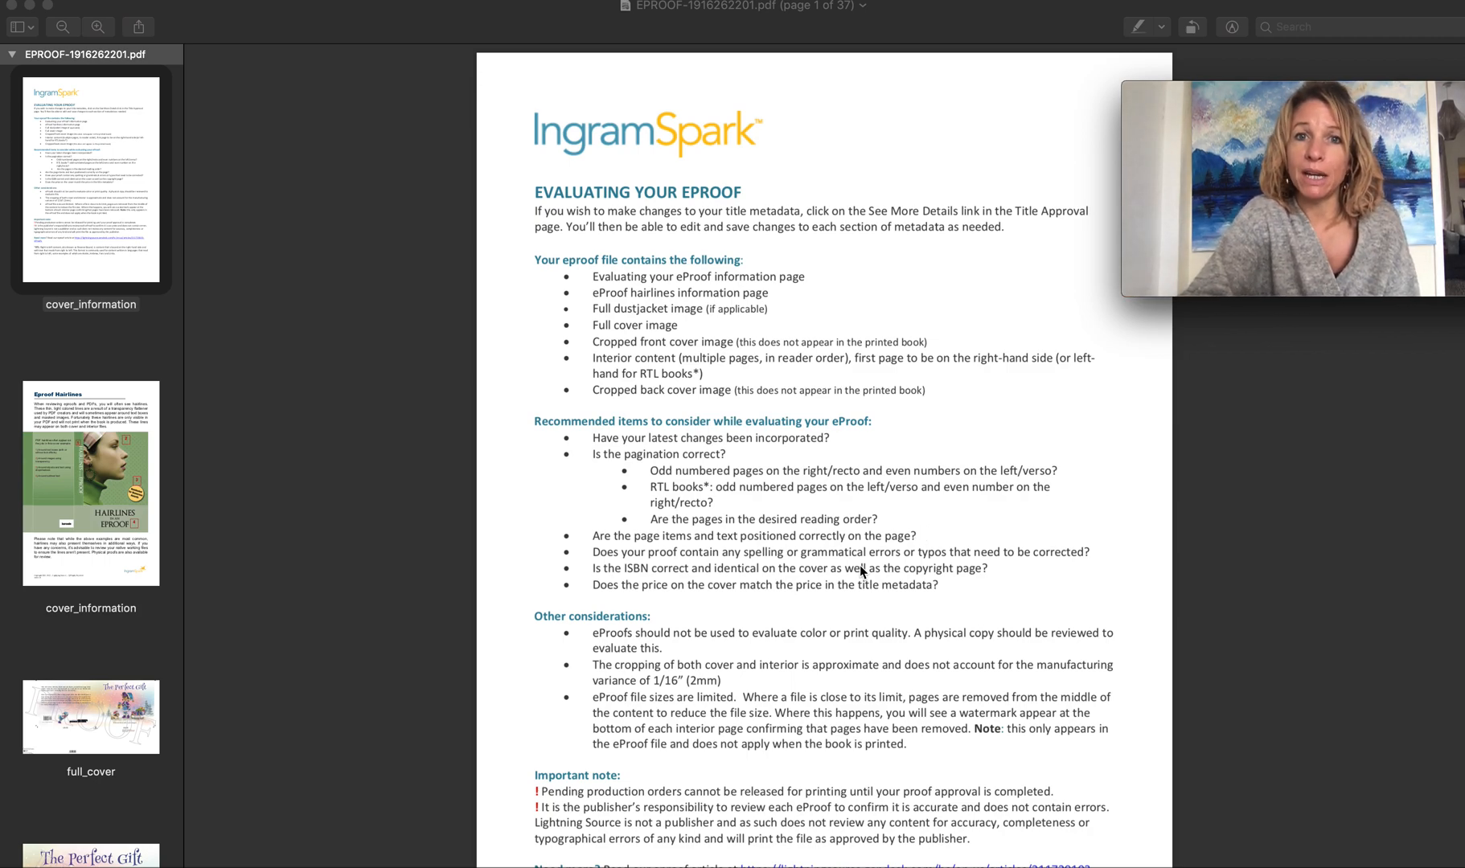
pyautogui.moveTo(864, 410)
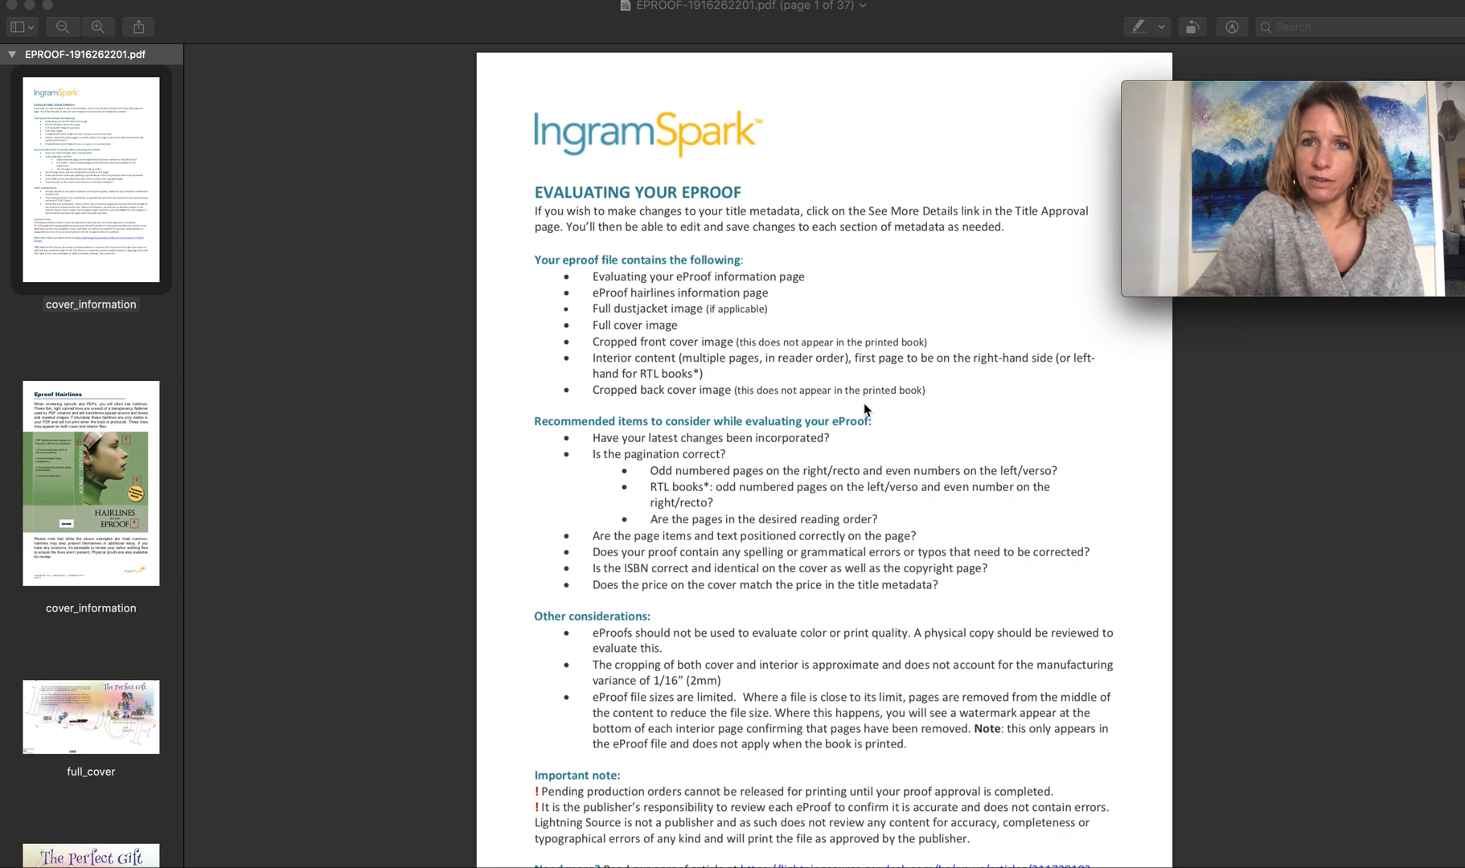
pyautogui.moveTo(573, 309)
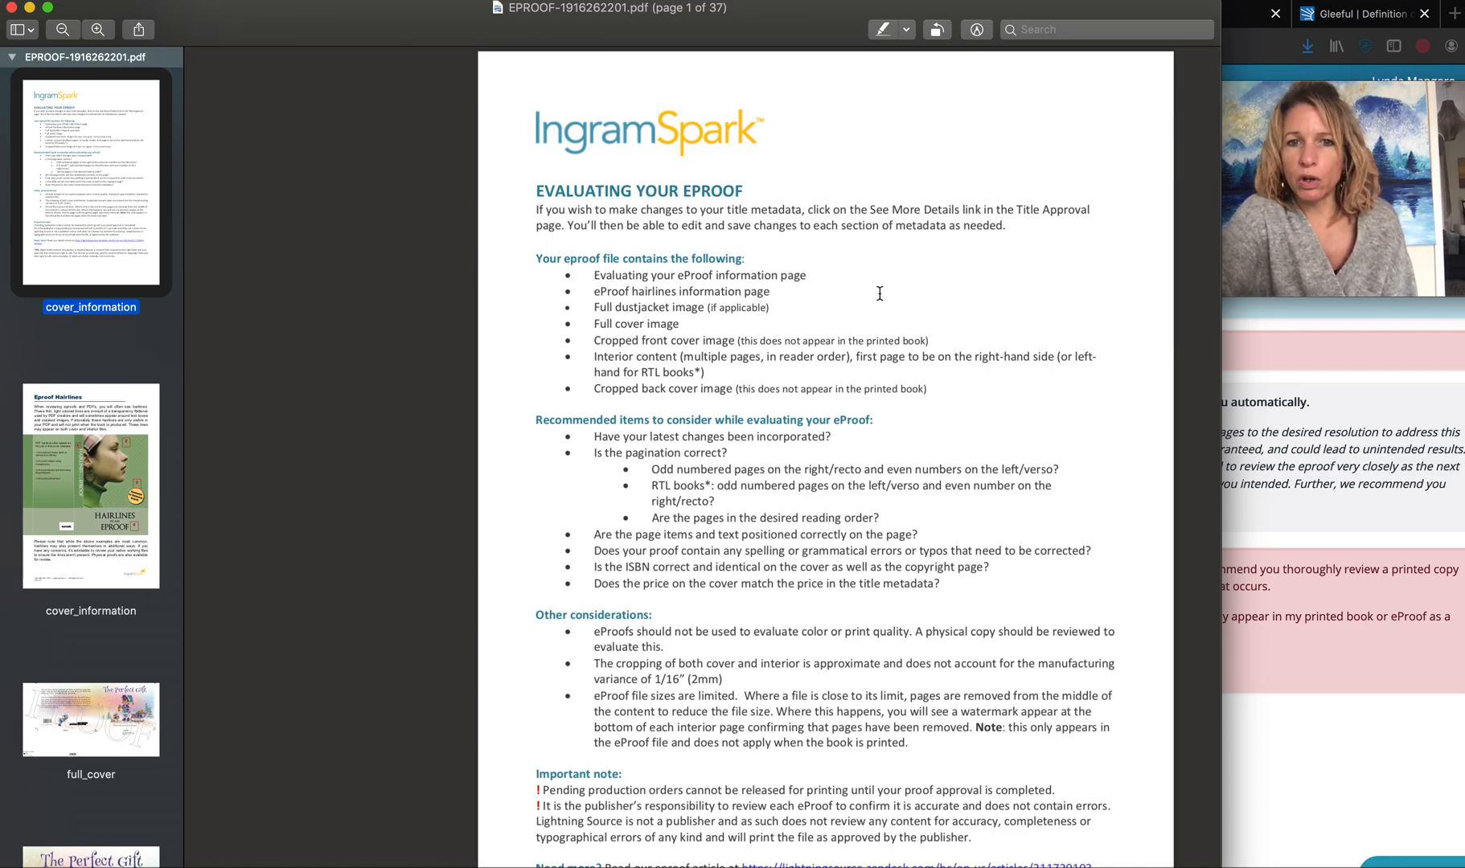
# Scroll from the evaluation instructions down to page 2, the Eproof Hairlines explanation.
pyautogui.scroll(-3)
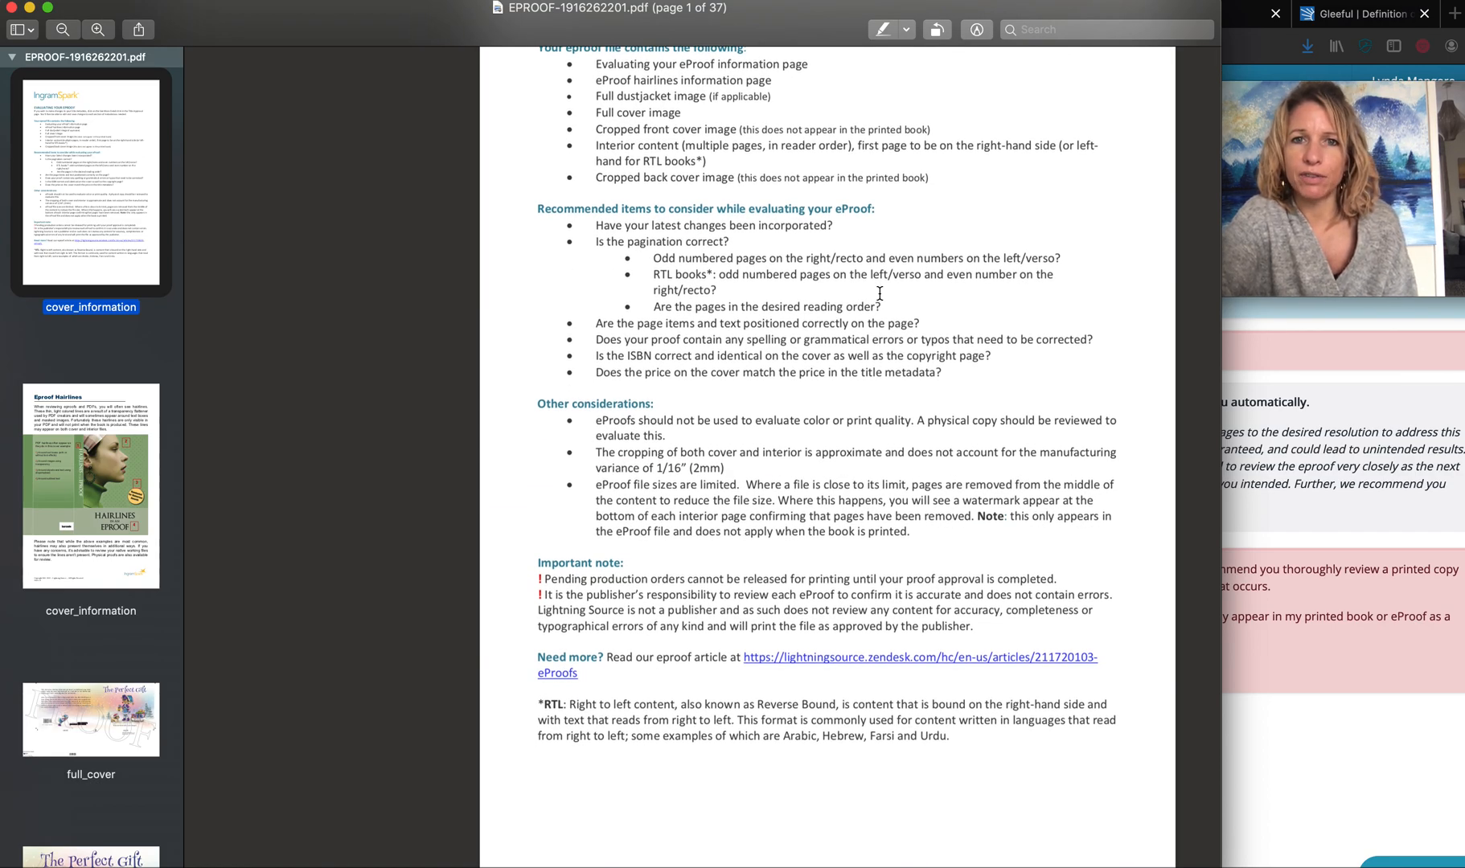
pyautogui.scroll(-3)
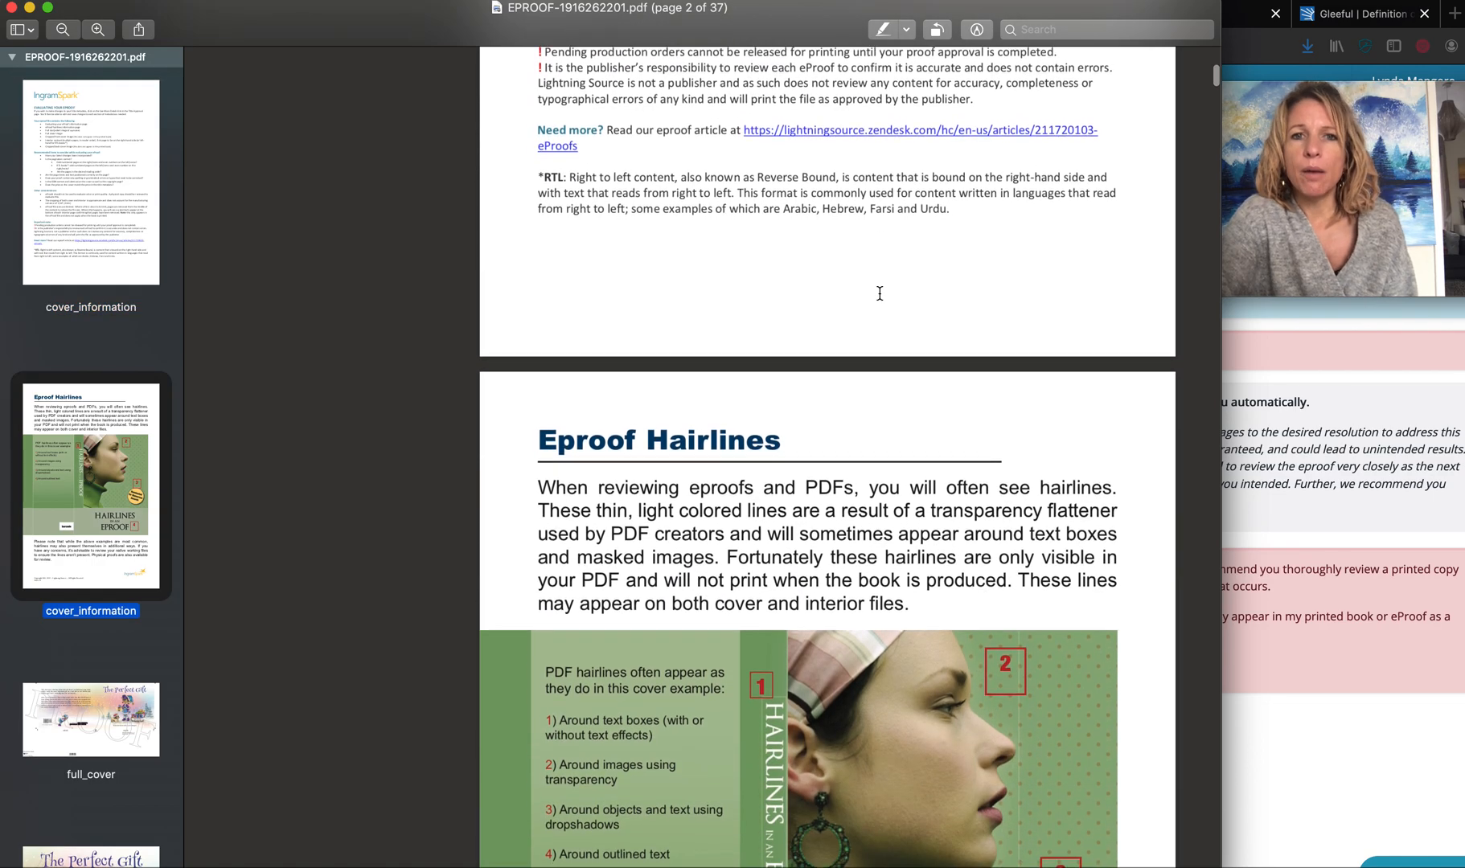
pyautogui.scroll(-3)
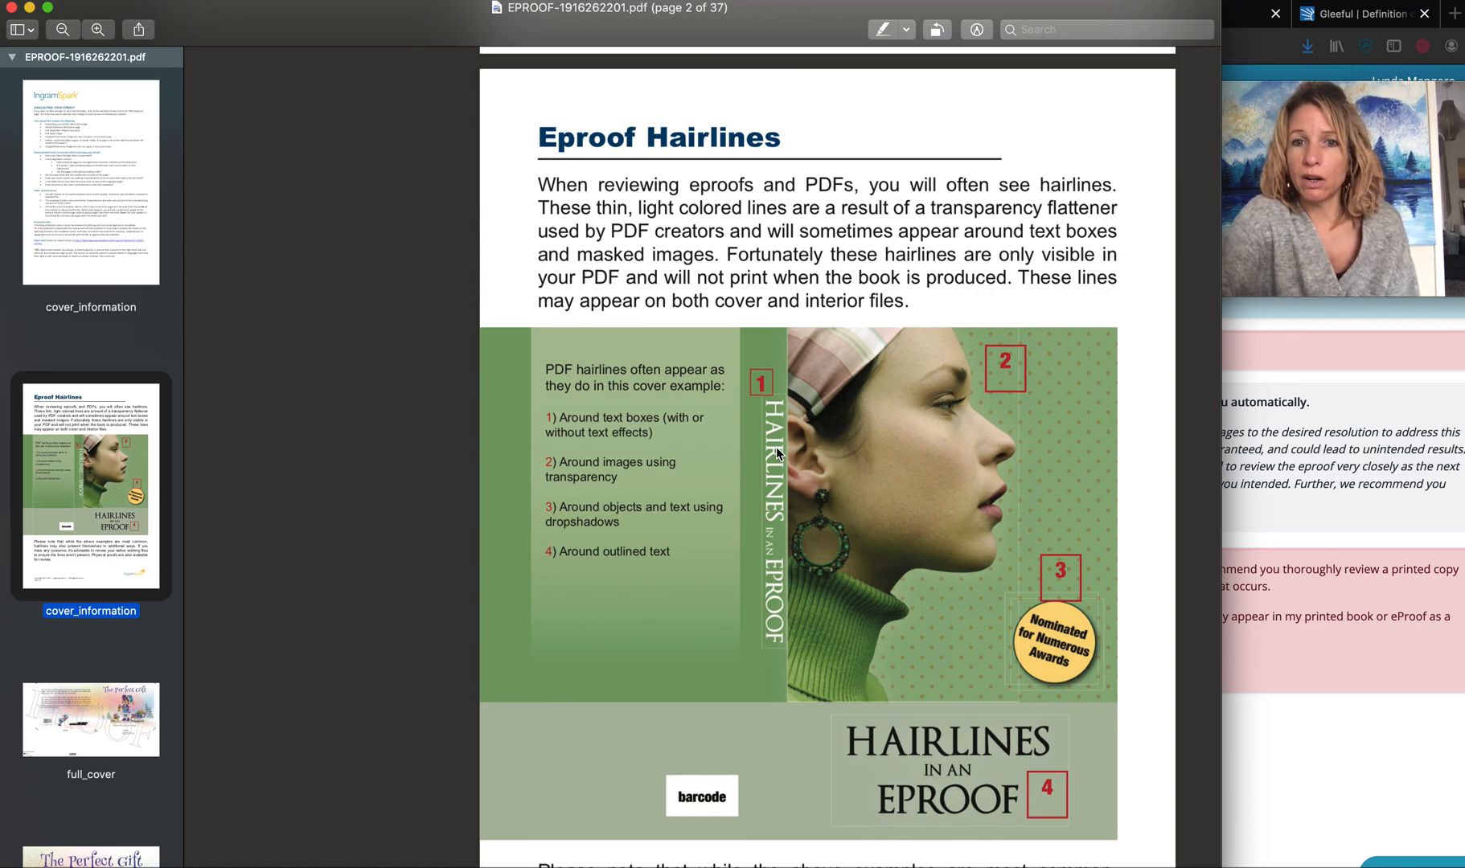
pyautogui.scroll(-3)
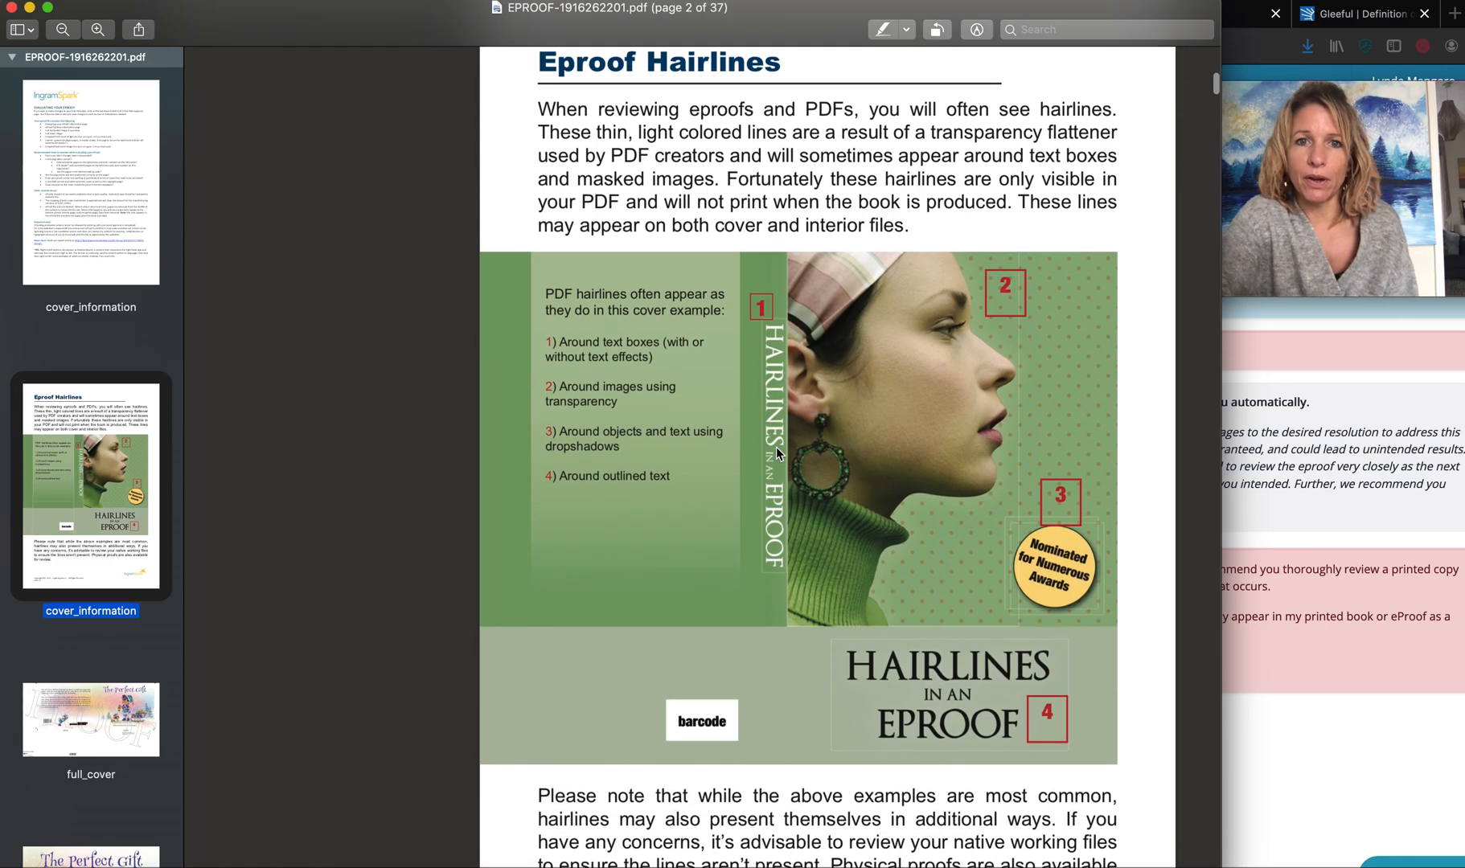
# Zoom out twice so the full cover spread fits in the Preview window.
pyautogui.scroll(-3)
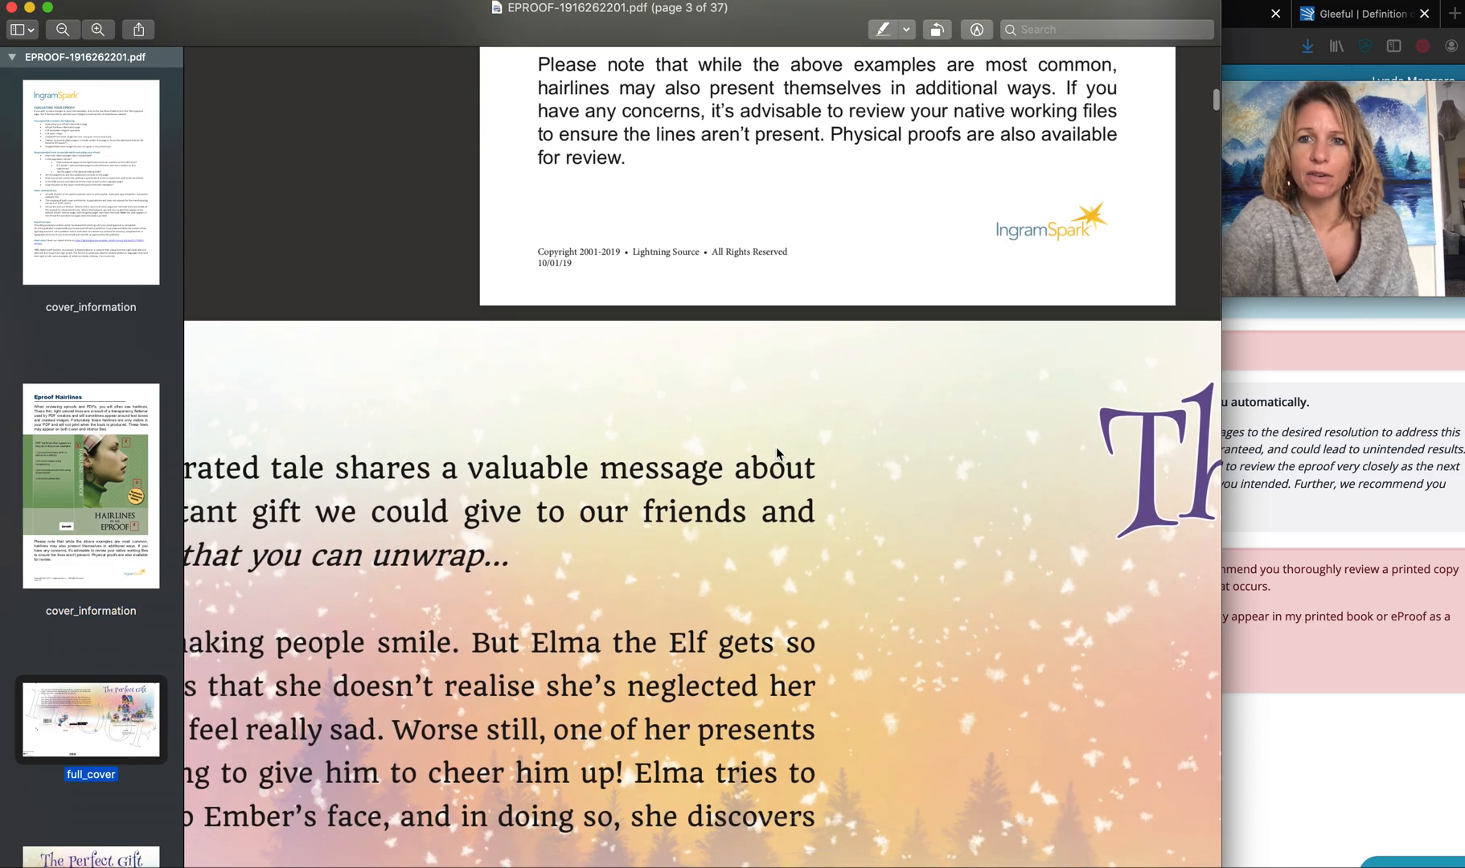
pyautogui.click(96, 29)
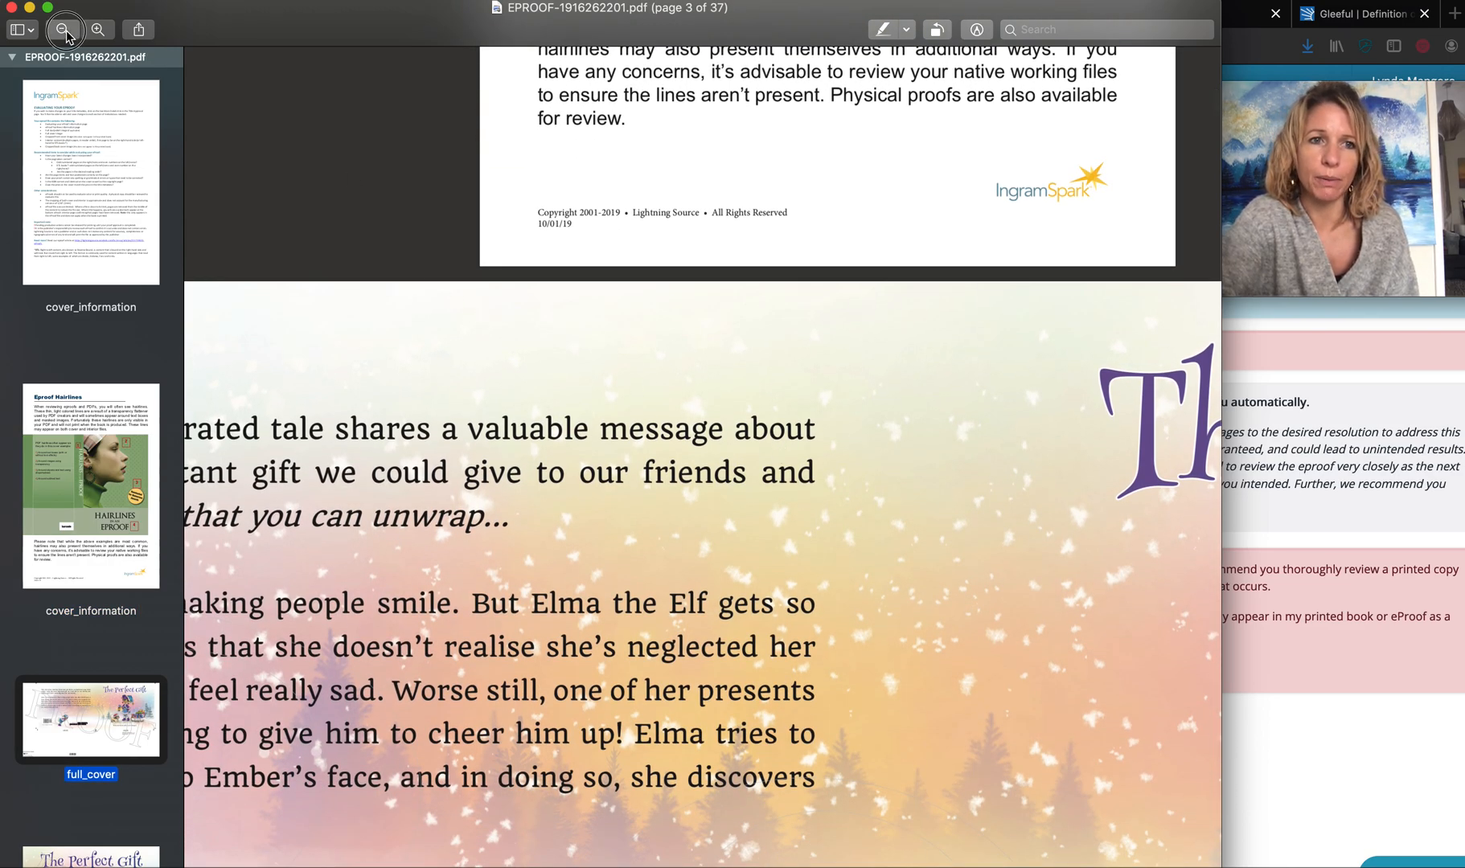
pyautogui.click(64, 29)
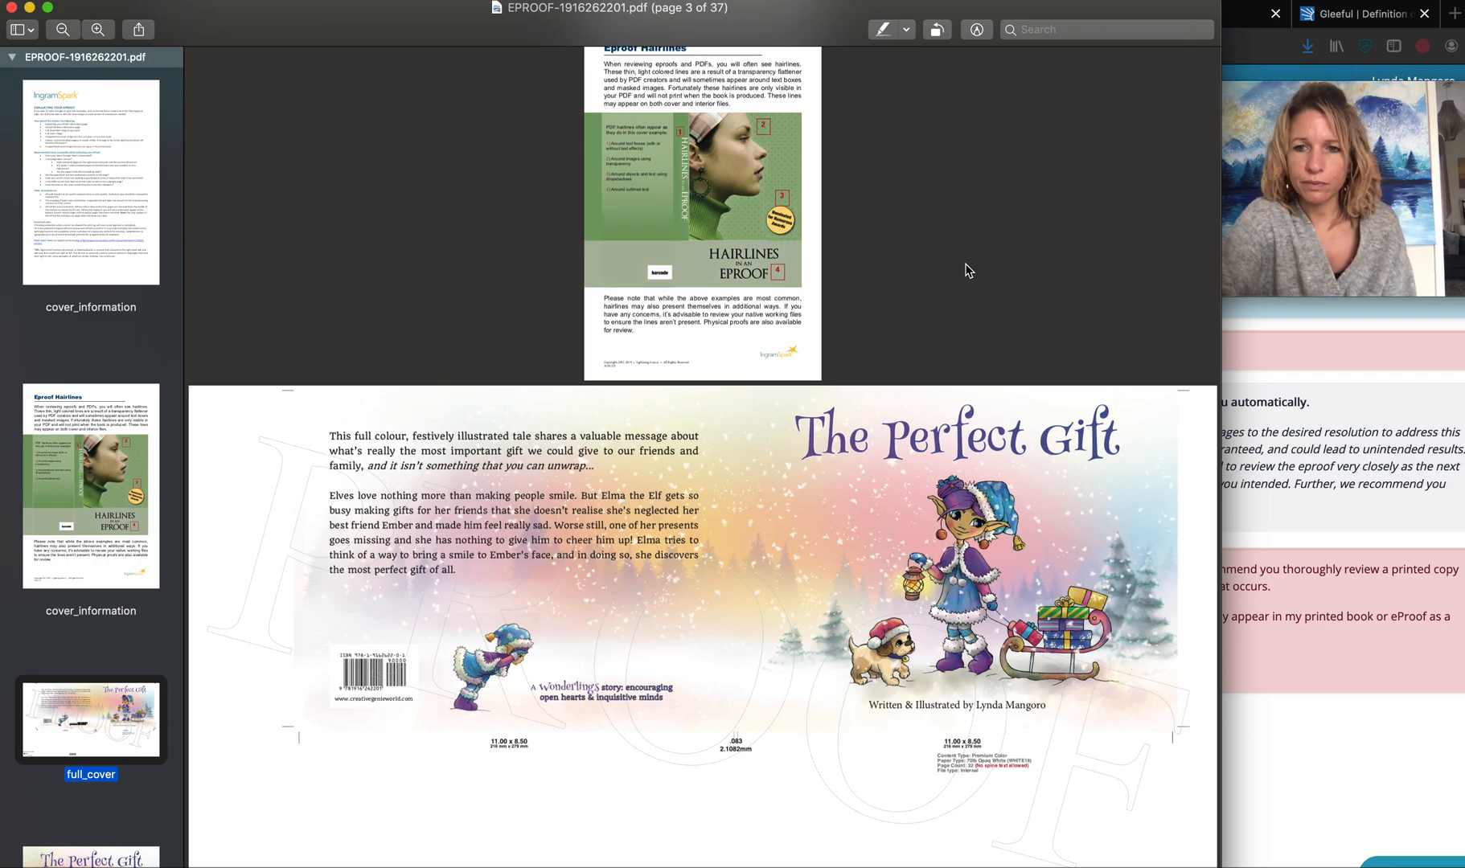
# Scroll past the front cover to page 8, the copyright and dedication pages.
pyautogui.scroll(-3)
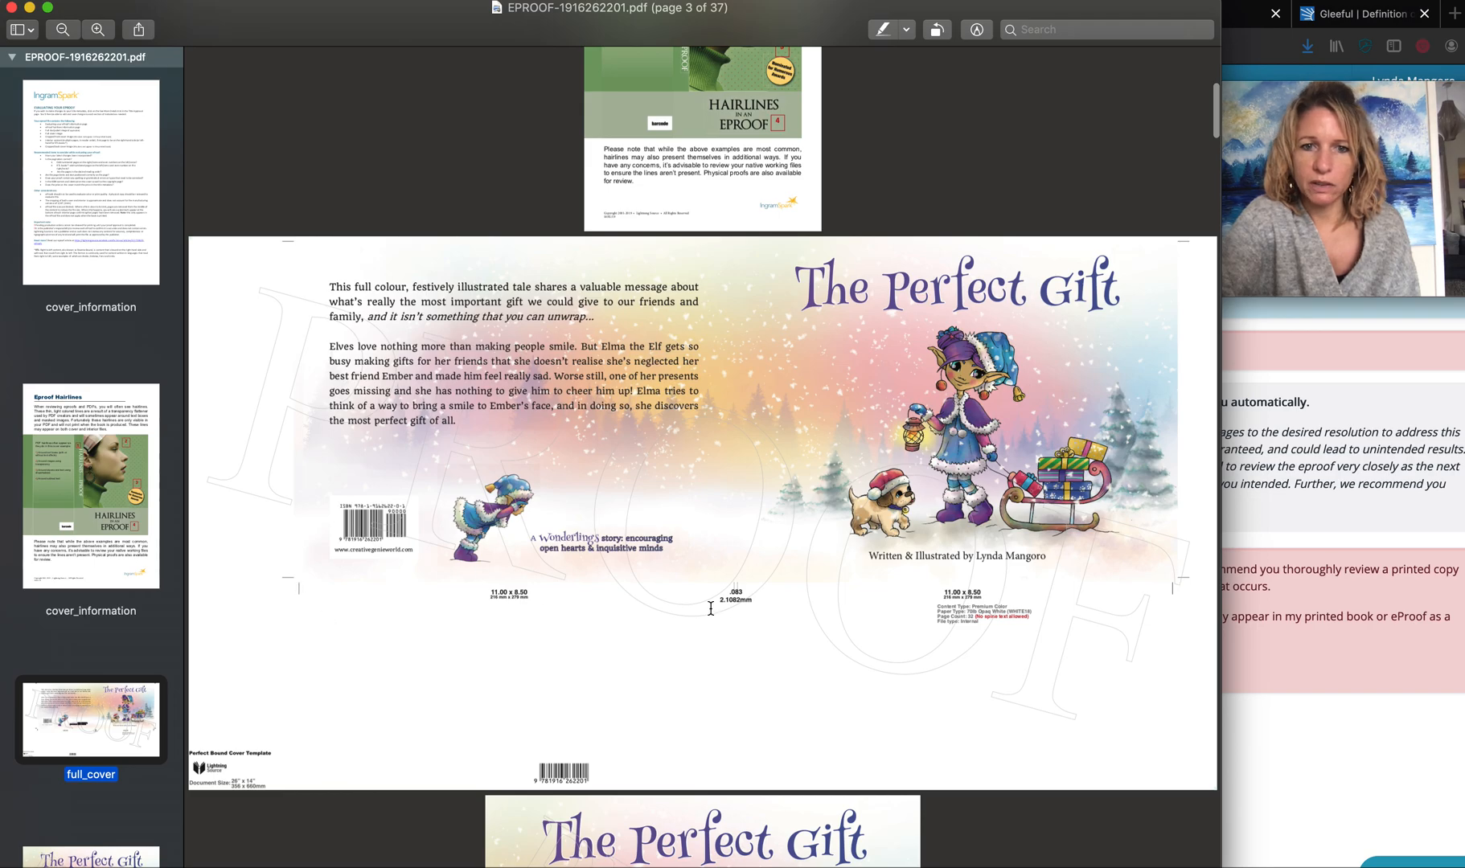
pyautogui.moveTo(1167, 290)
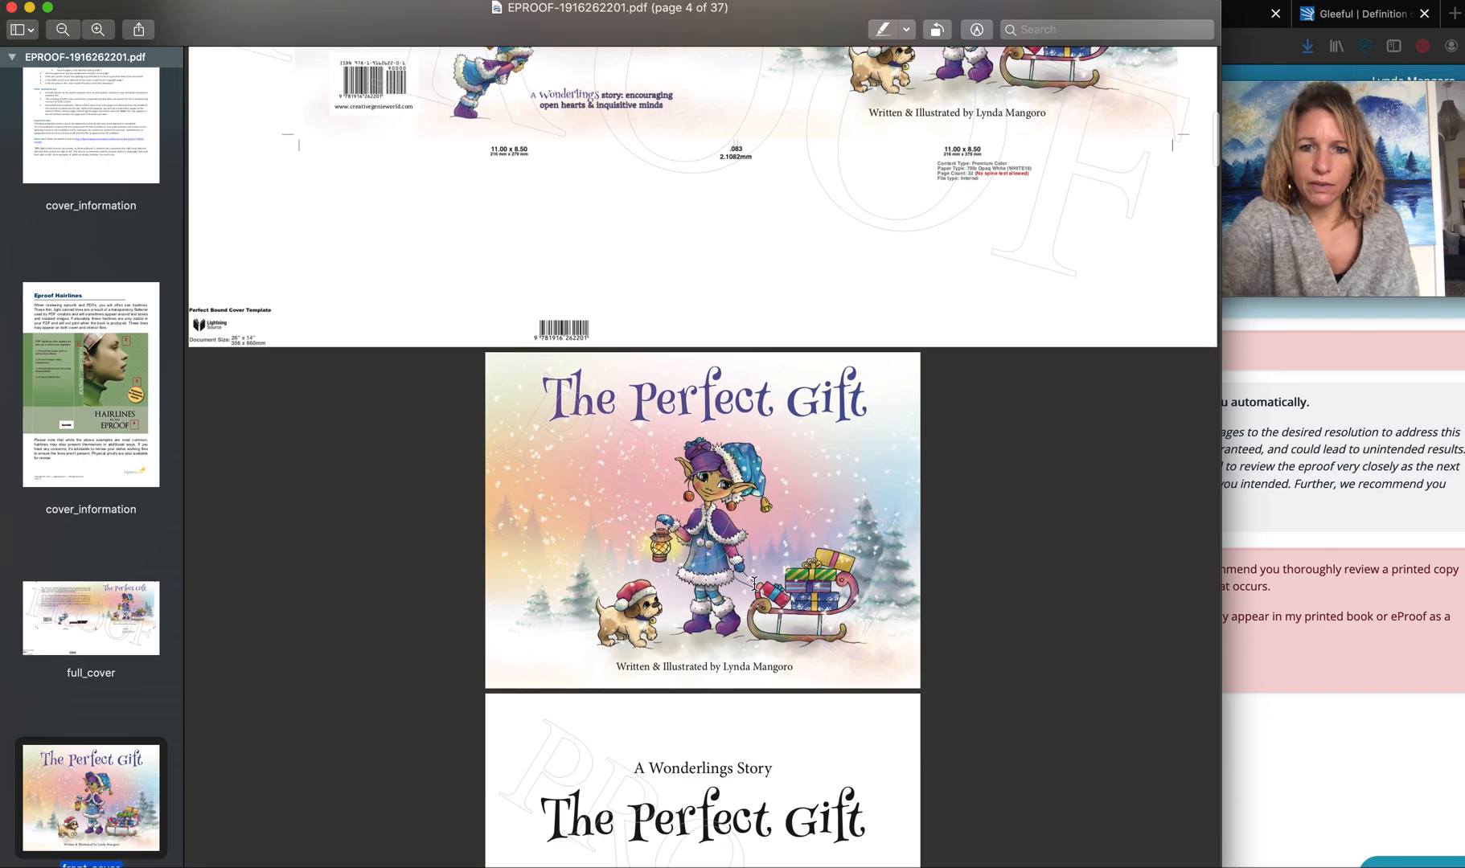
pyautogui.scroll(-3)
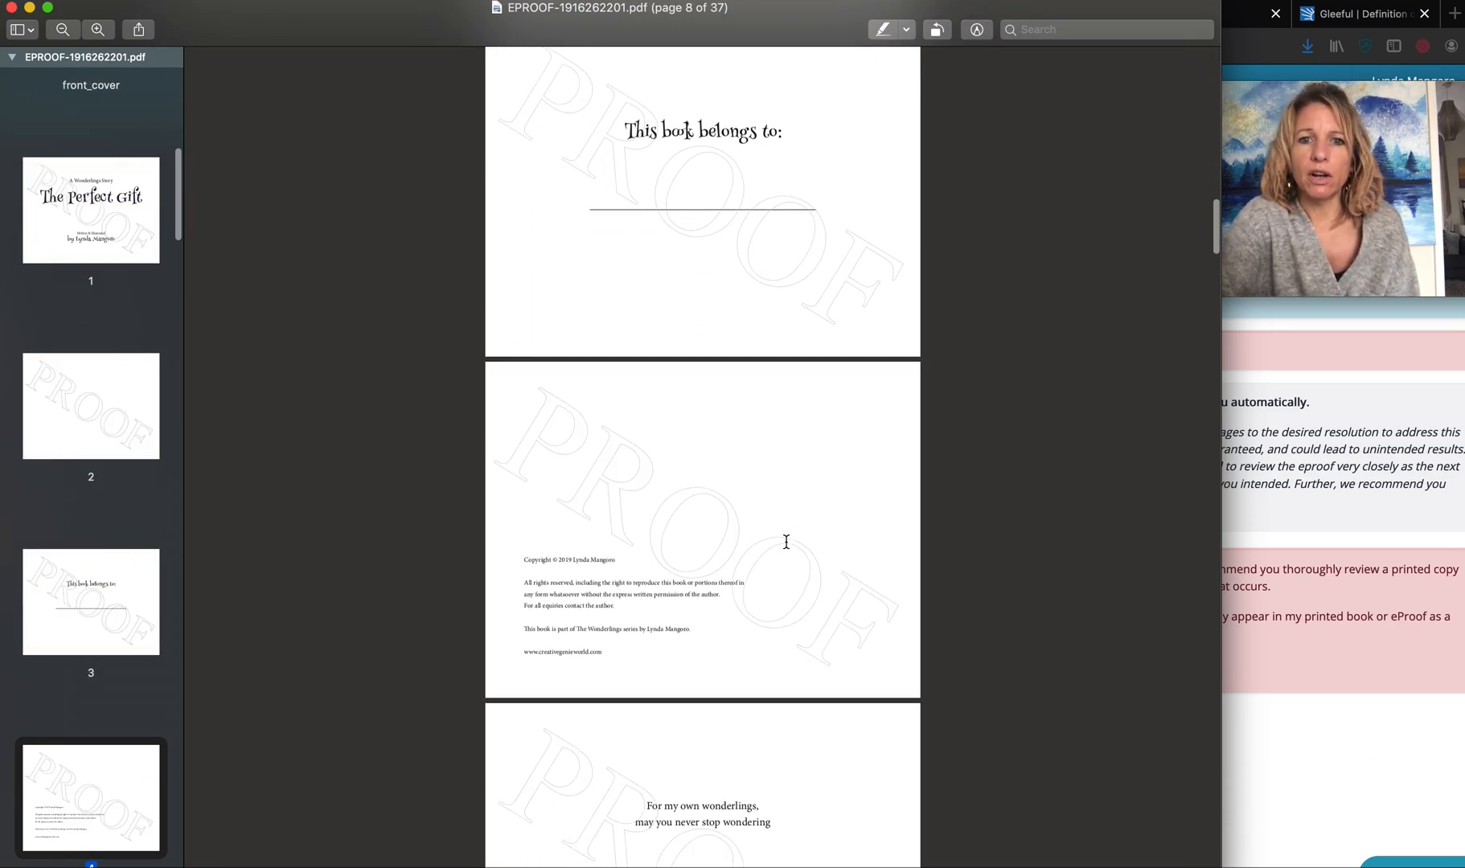
# Scroll past the dedication and cabin illustration to page 11, the story's opening text.
pyautogui.scroll(-3)
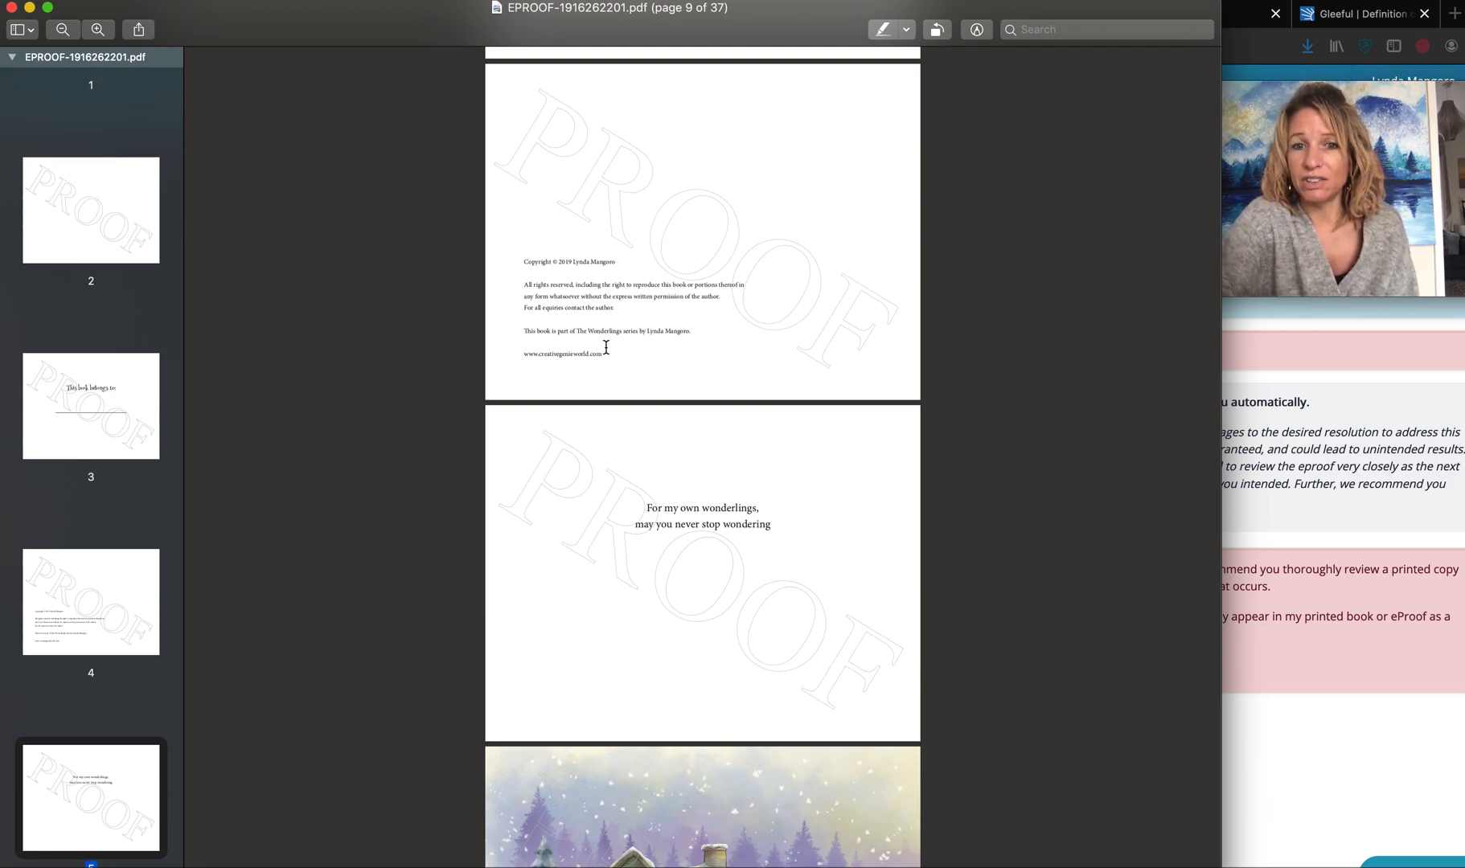
pyautogui.scroll(-3)
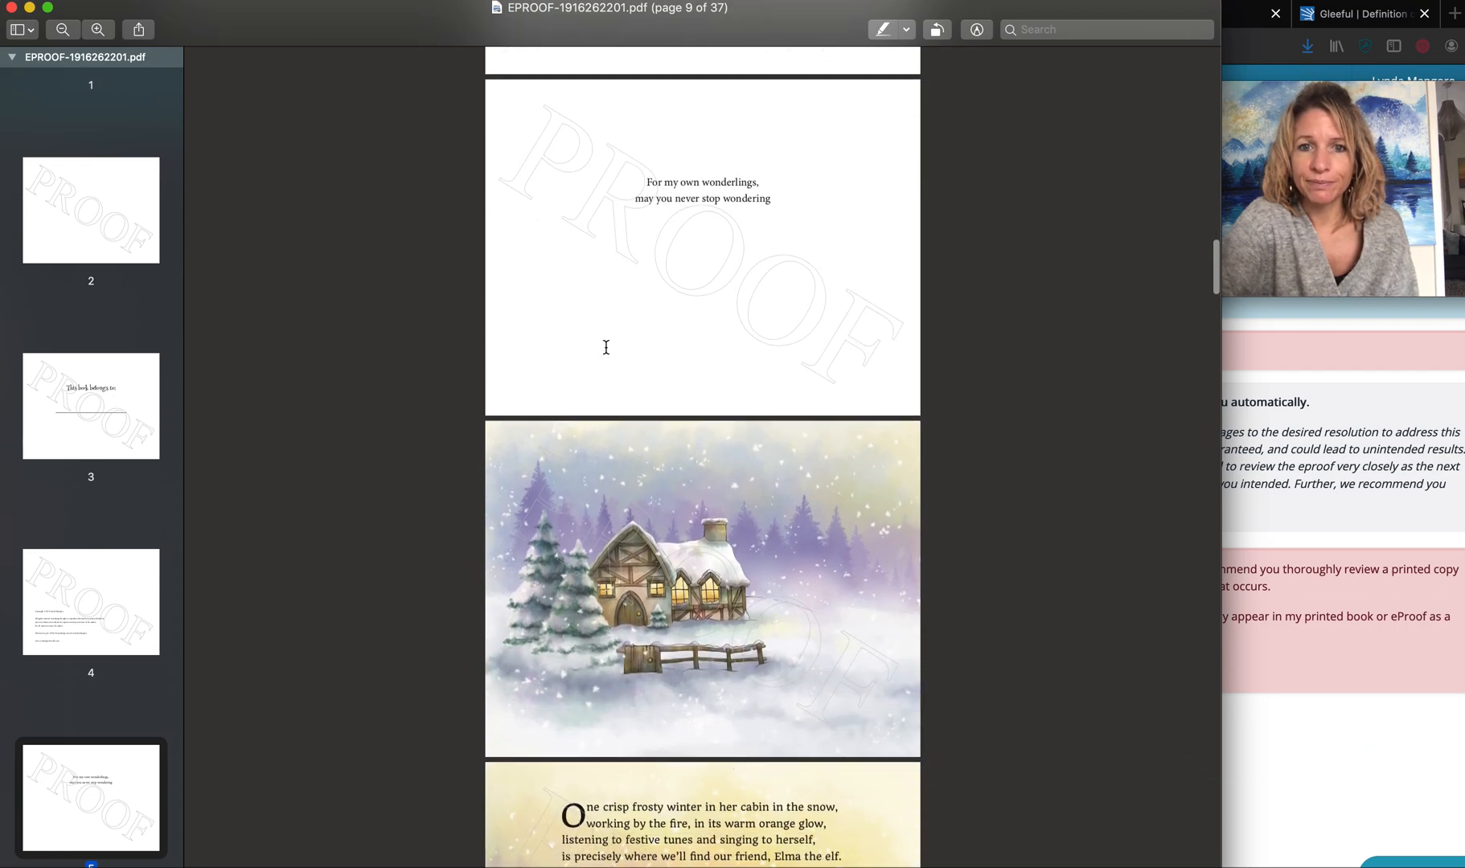
pyautogui.scroll(-3)
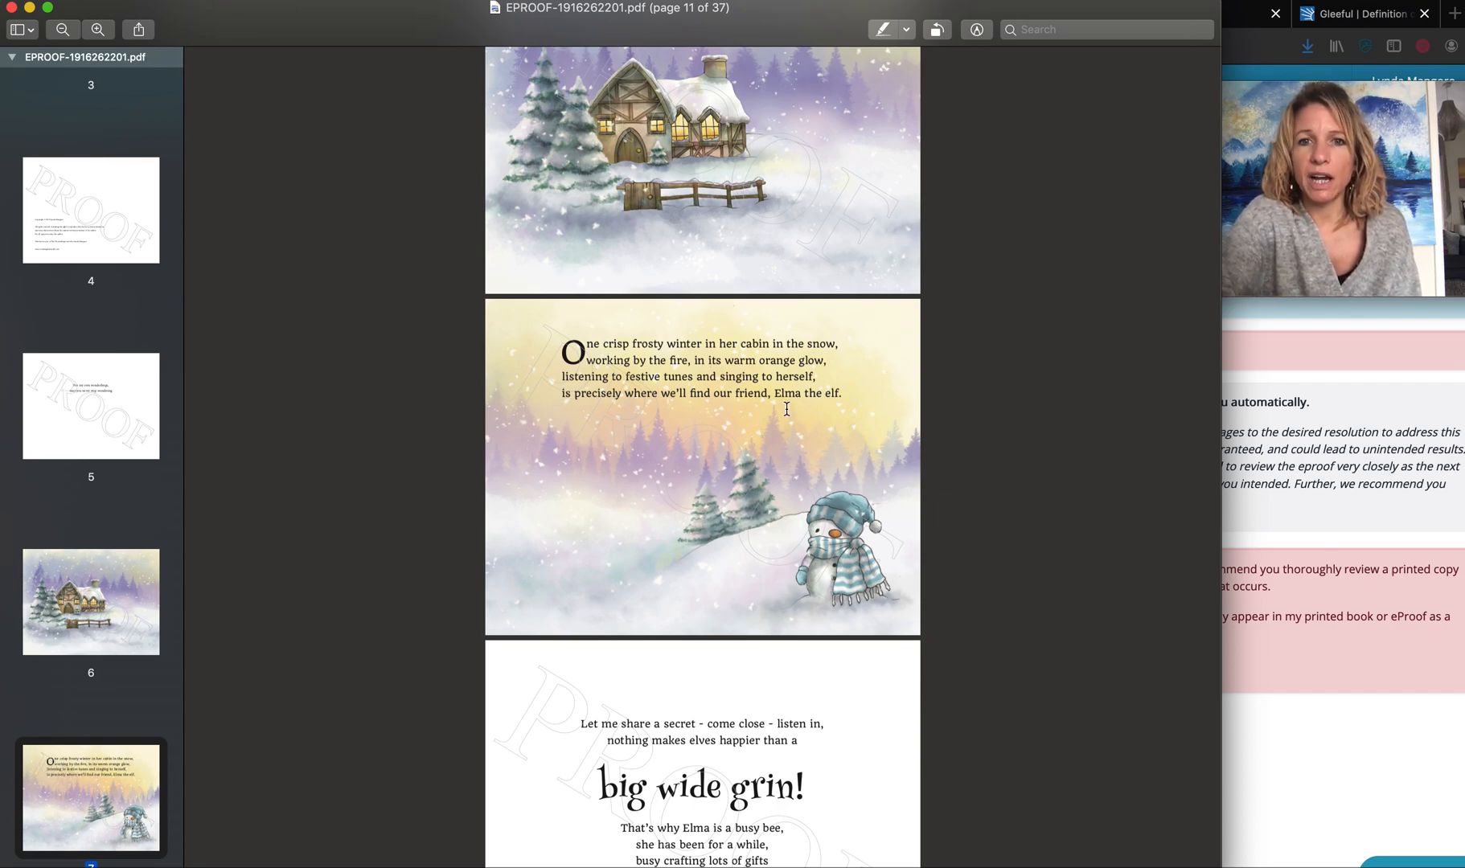
pyautogui.moveTo(746, 556)
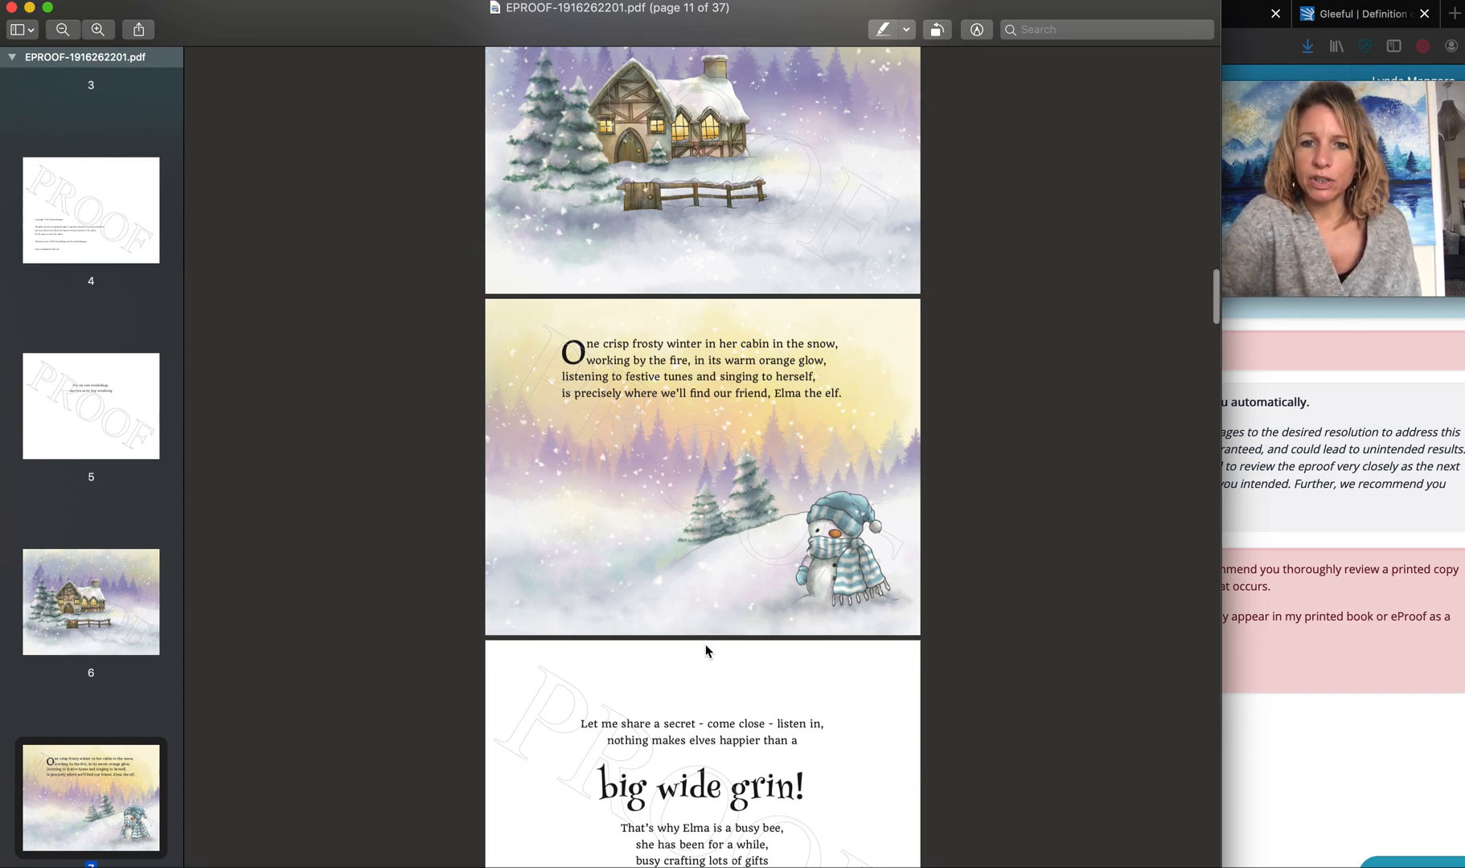
# Scroll through the story spreads to page 19 of 37, with Perry Polar Bear and Ruby Robin.
pyautogui.scroll(-3)
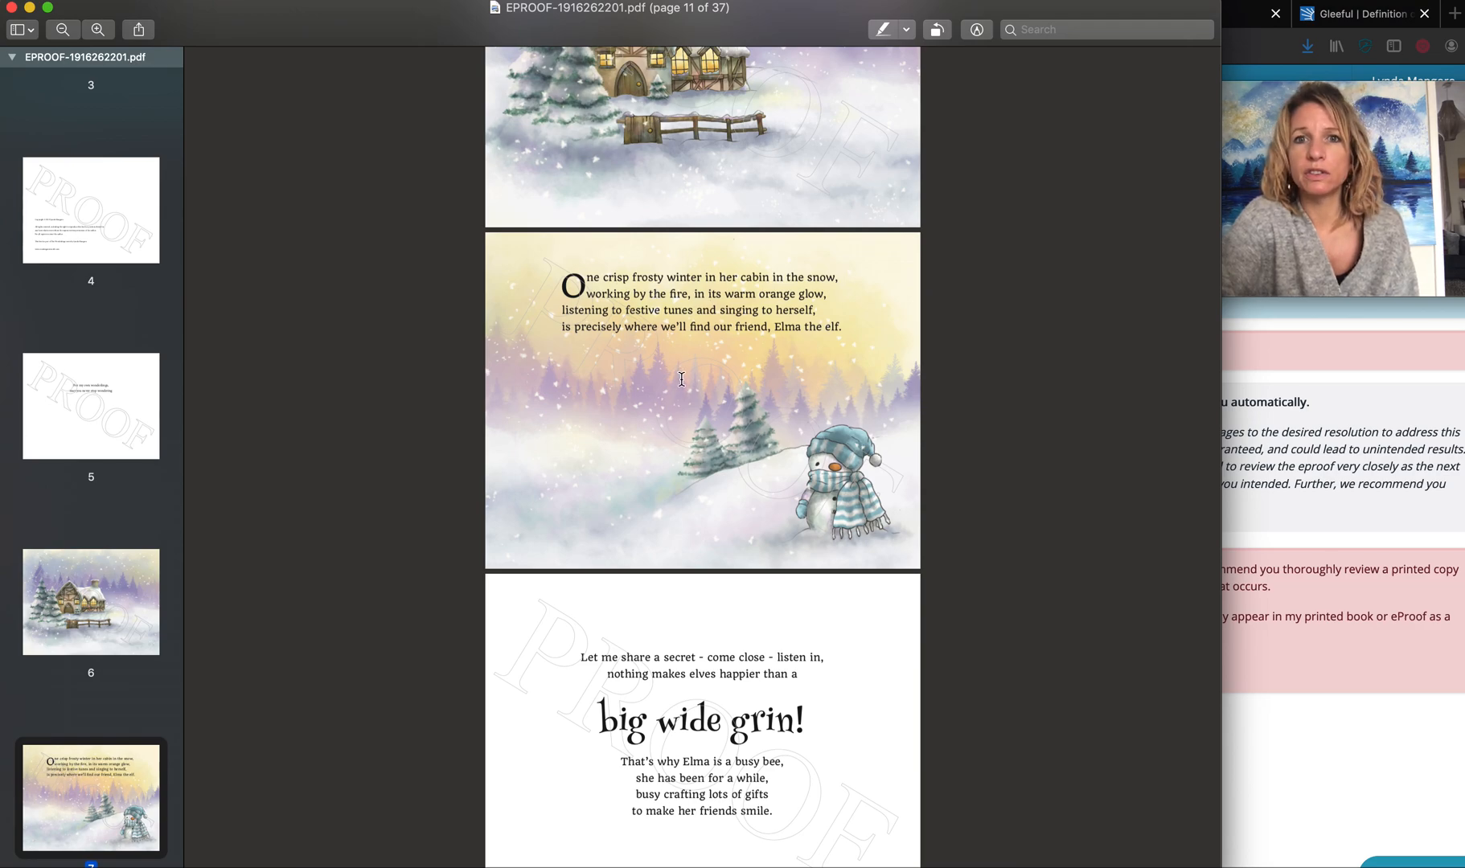
pyautogui.scroll(-3)
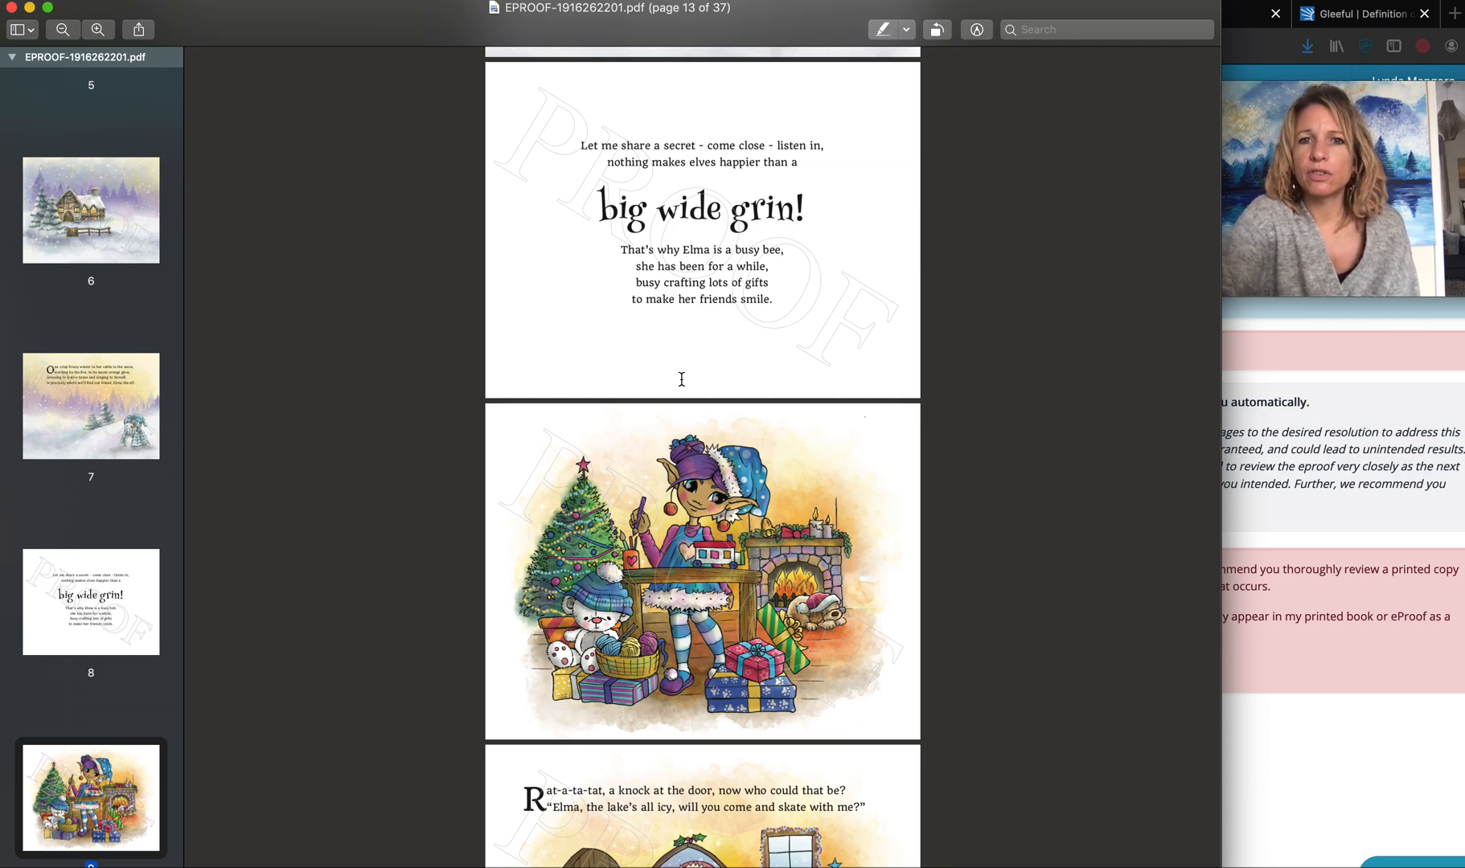
pyautogui.scroll(-3)
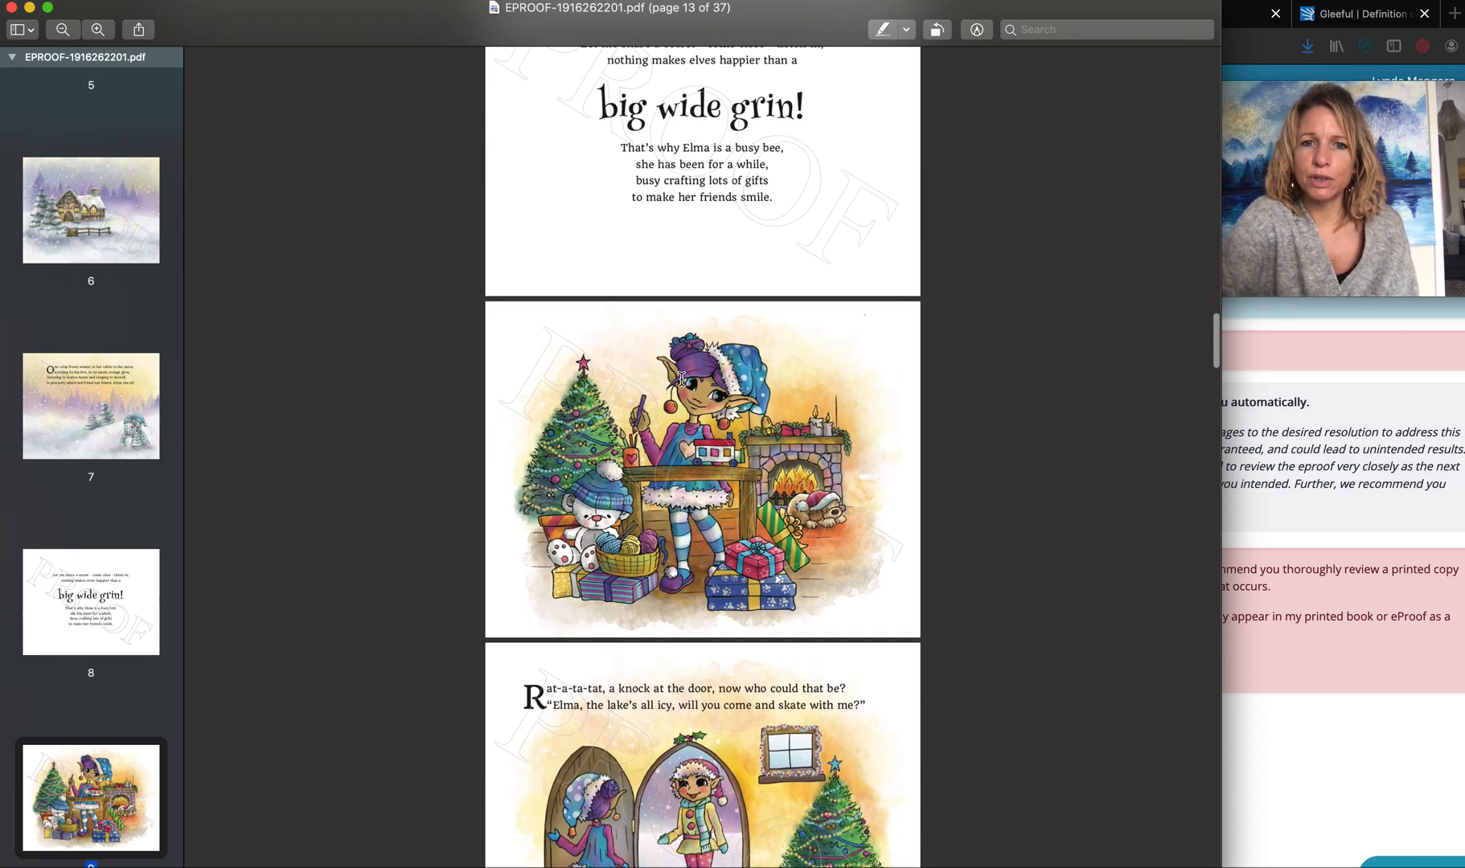
pyautogui.scroll(-3)
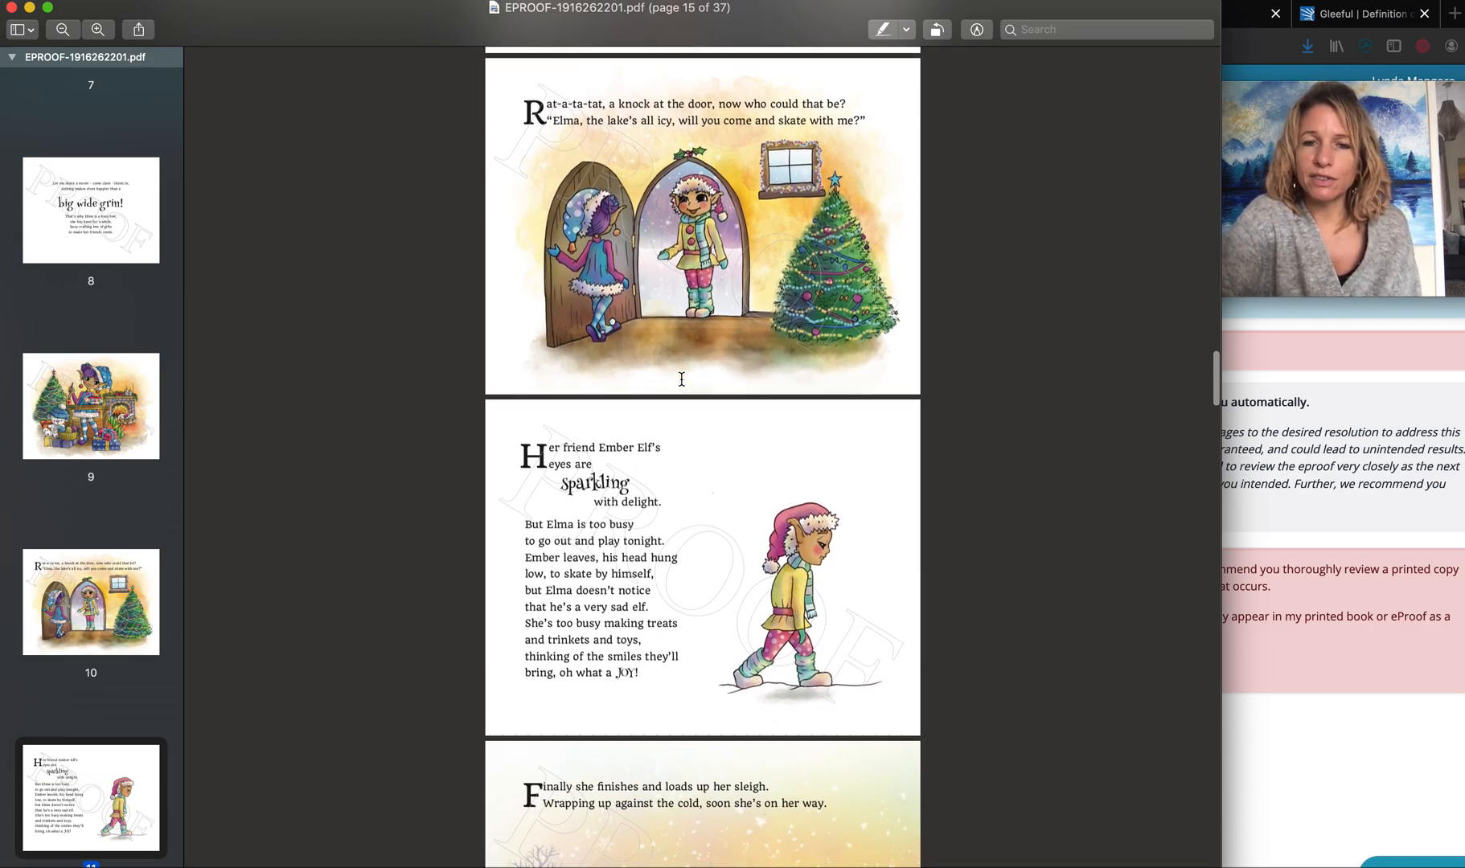
pyautogui.scroll(-3)
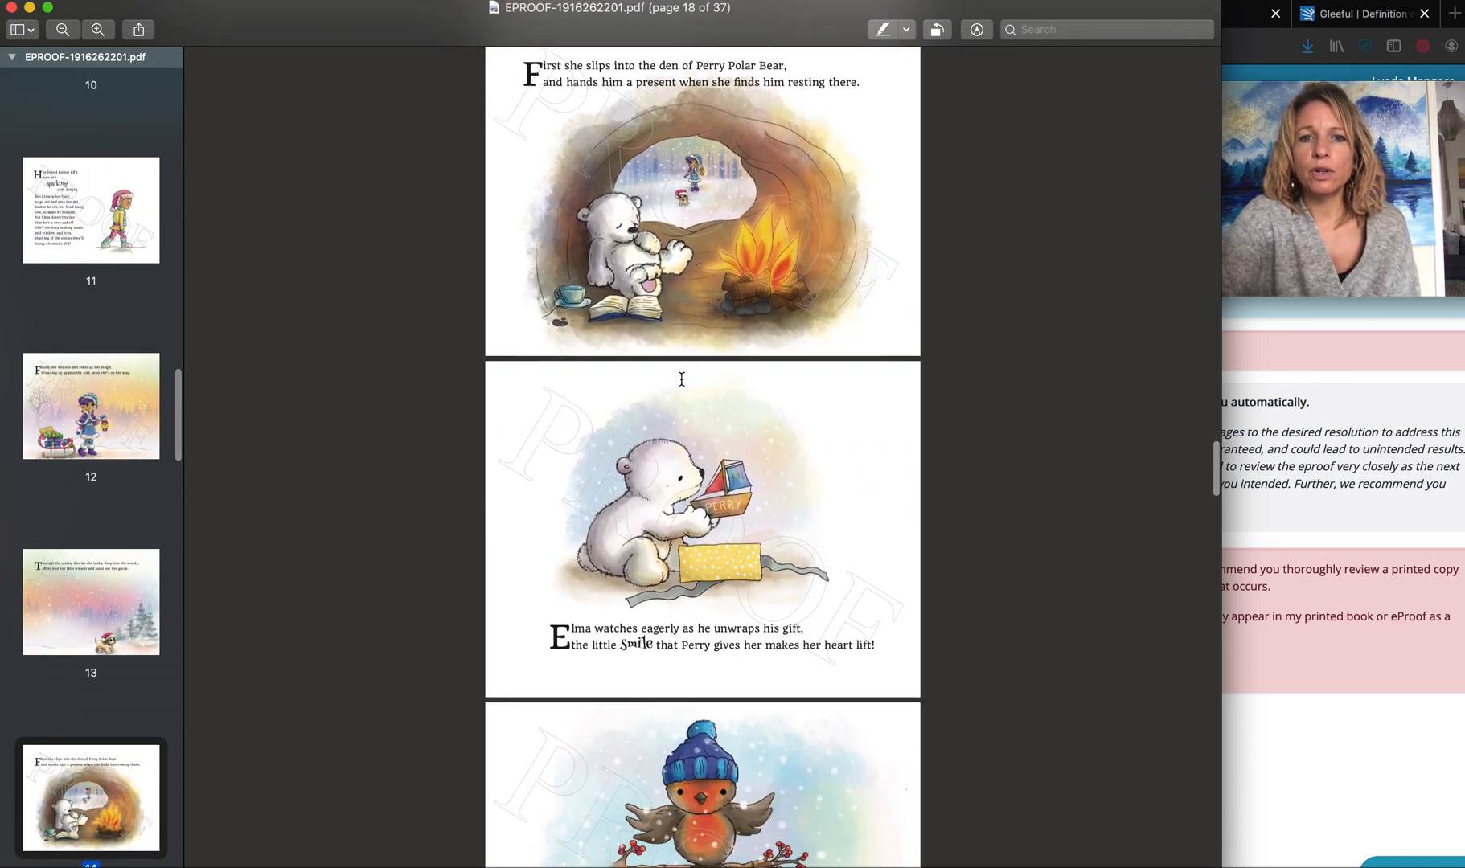
pyautogui.scroll(-3)
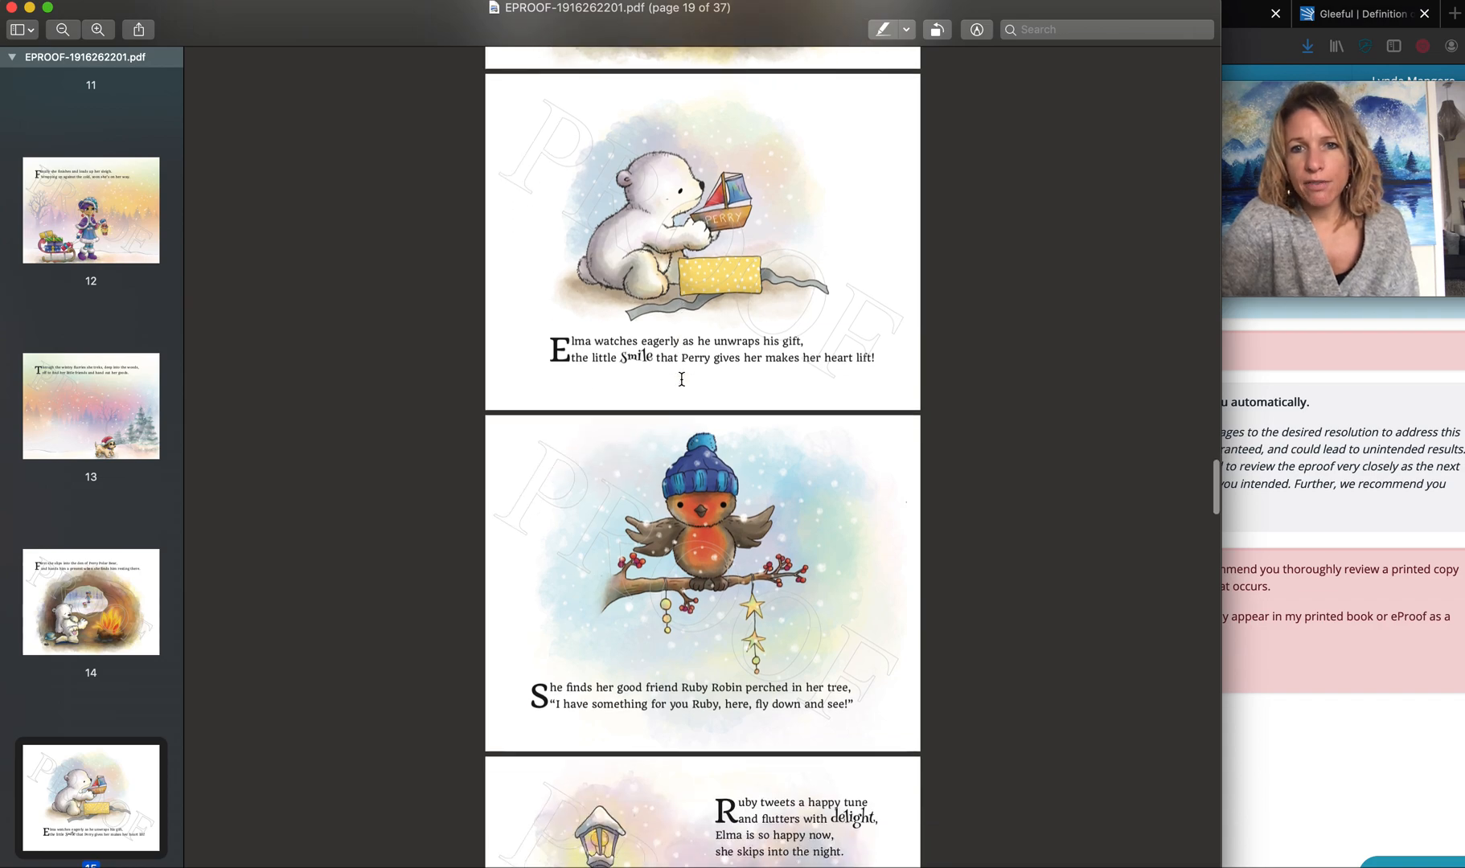